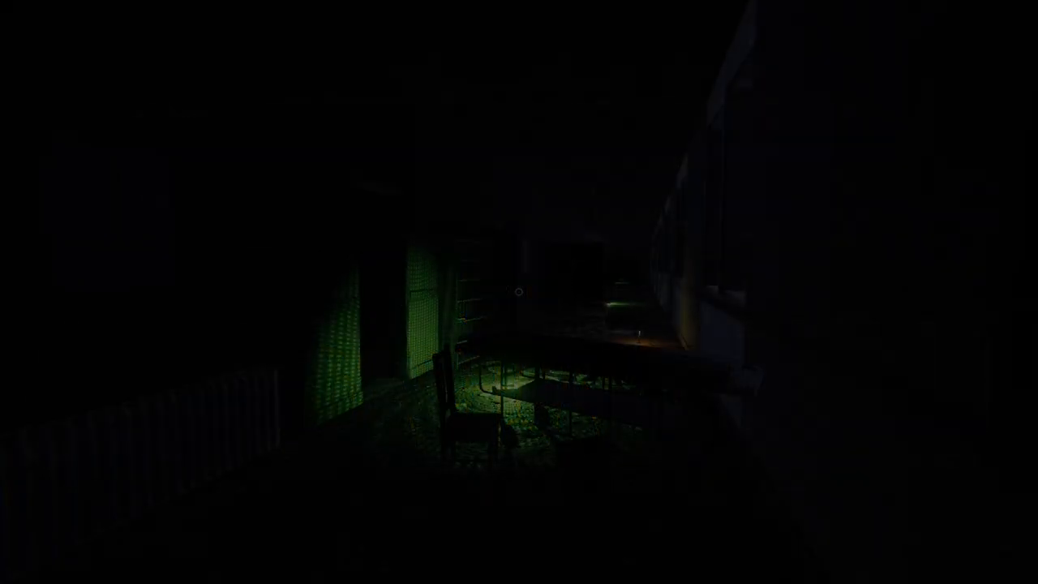
{"action": "mouse_move", "coordinate": [519, 292]}
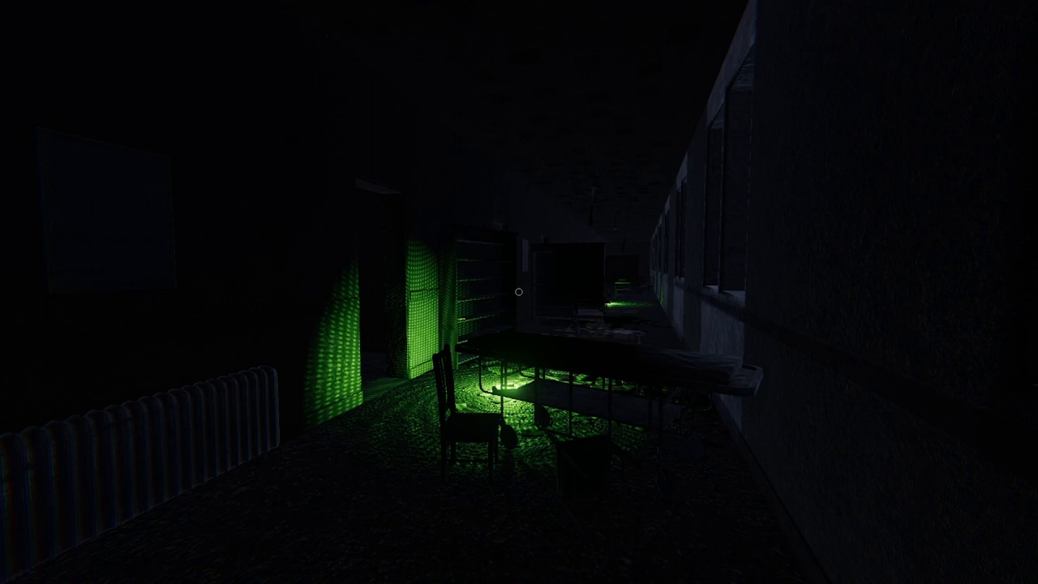
{"action": "mouse_move", "coordinate": [520, 292]}
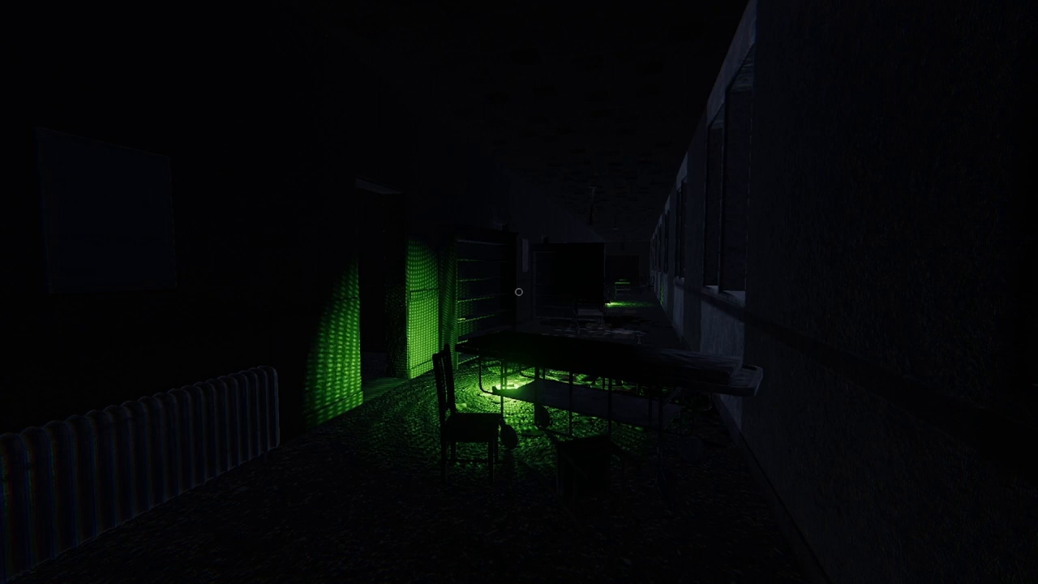
{"action": "mouse_move", "coordinate": [520, 292]}
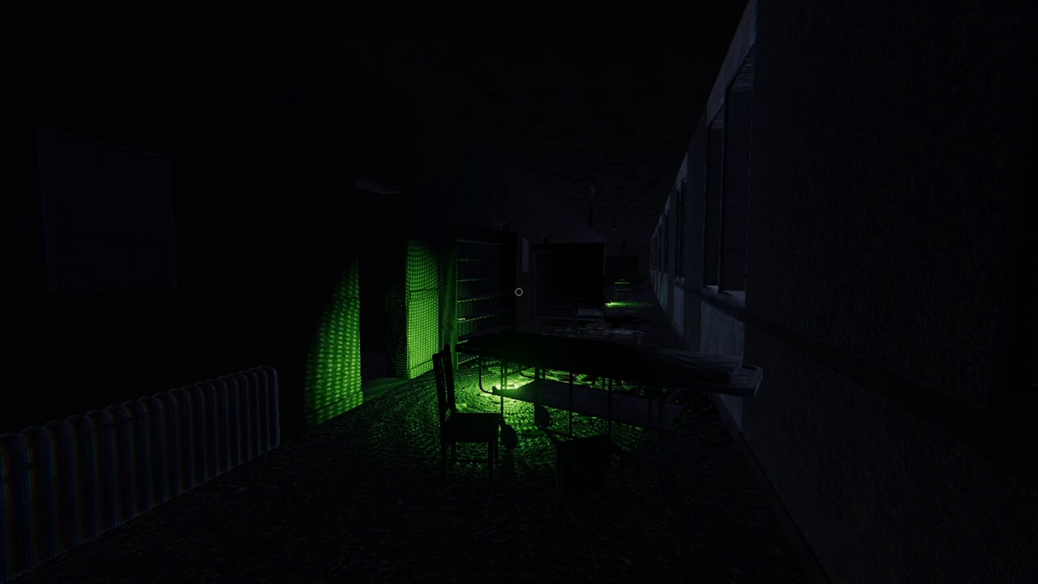